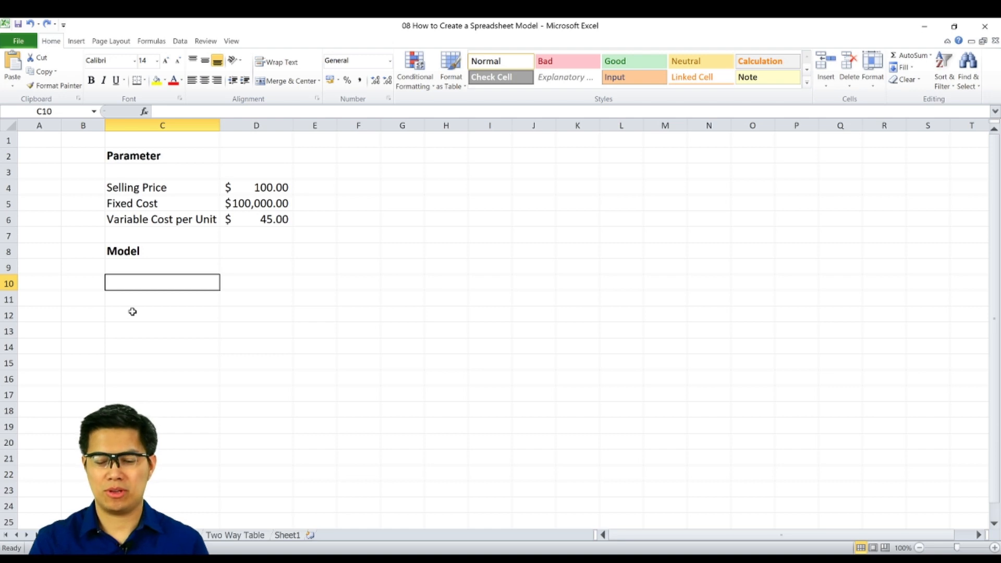
Step: Add the Quantity and Total Revenue labels with the =D10*D4 revenue formula in D12
{"action": "type", "text": "Qu"}
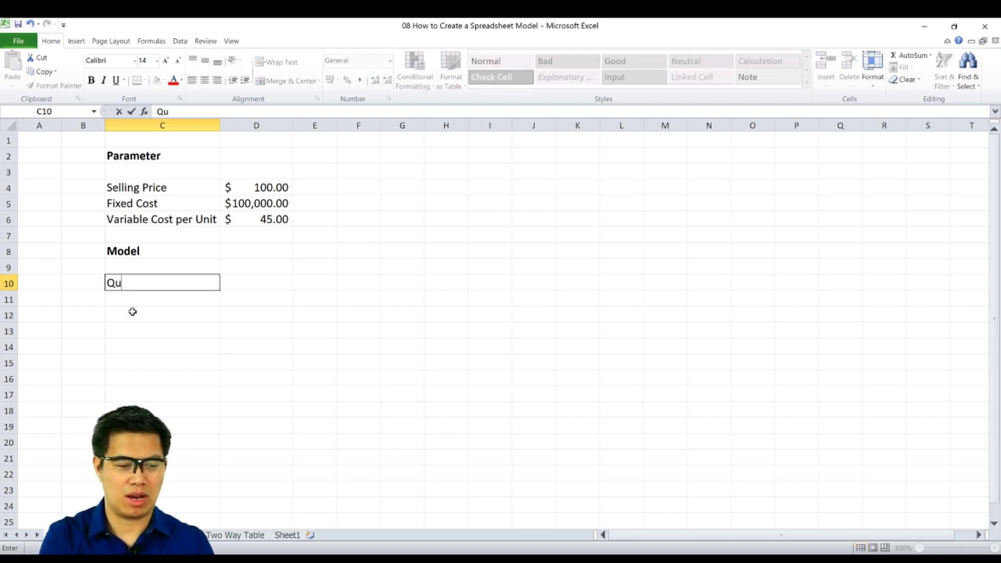
{"action": "type", "text": "antity"}
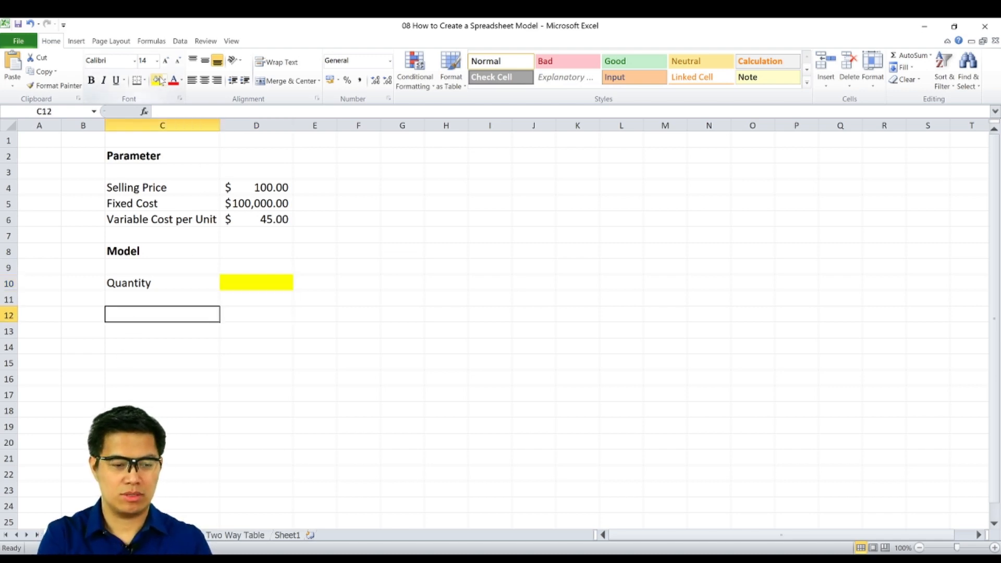
{"action": "type", "text": "Total Revenue"}
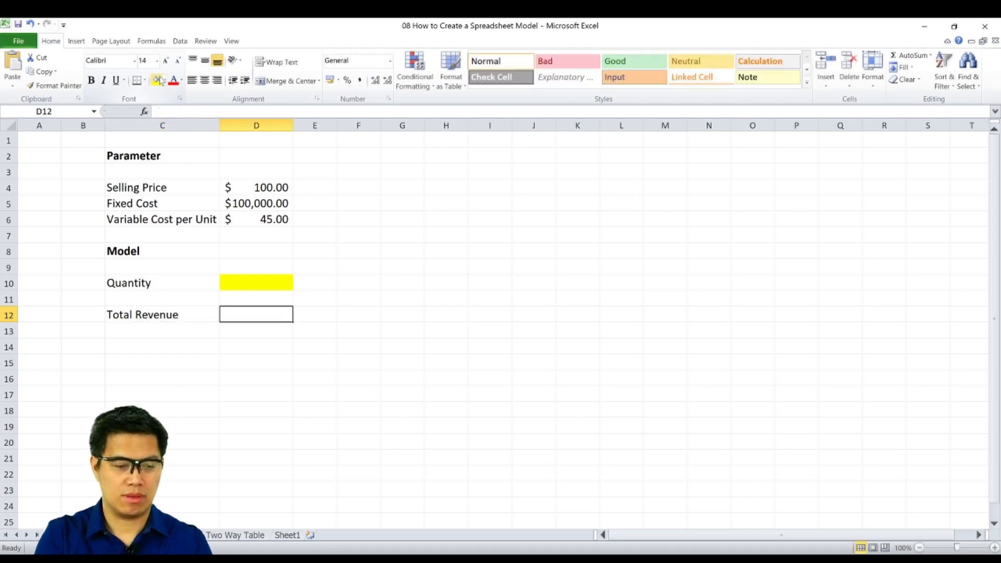
{"action": "type", "text": "=D10"}
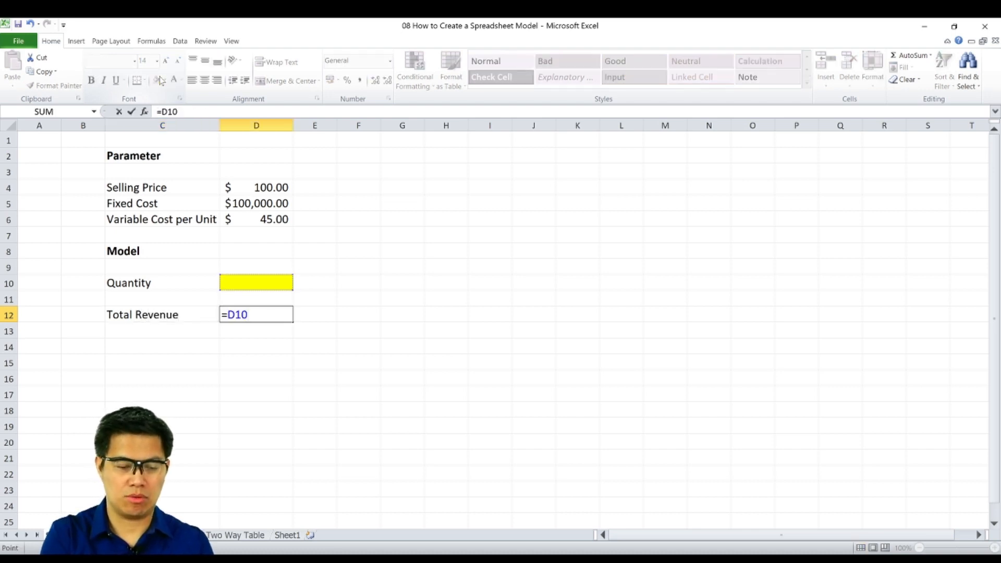
{"action": "type", "text": "*D7"}
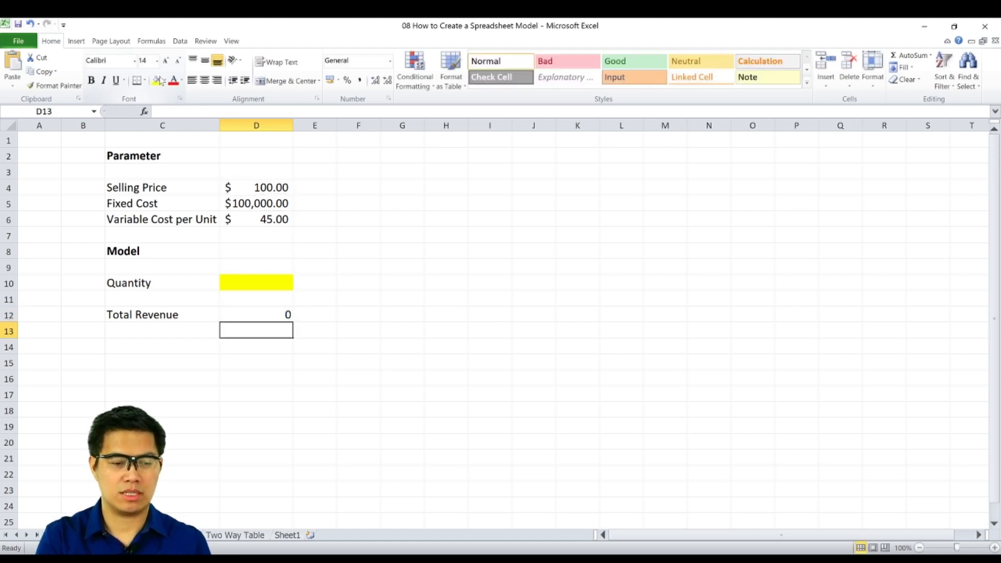
Step: Enter a quantity of 100 and apply Comma Style so Total Revenue shows 10,000.00
{"action": "left_click", "coordinate": [256, 314]}
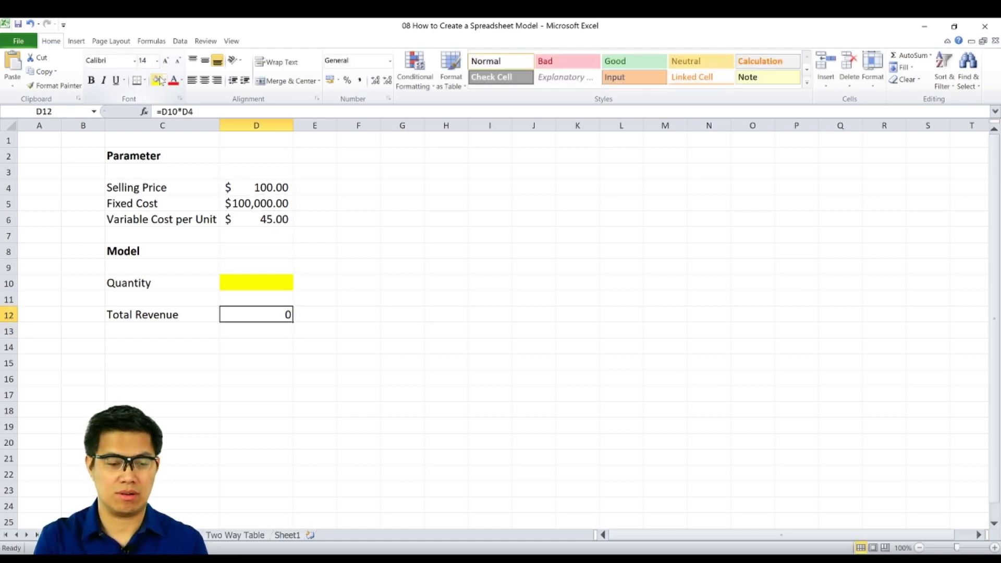
{"action": "type", "text": "100"}
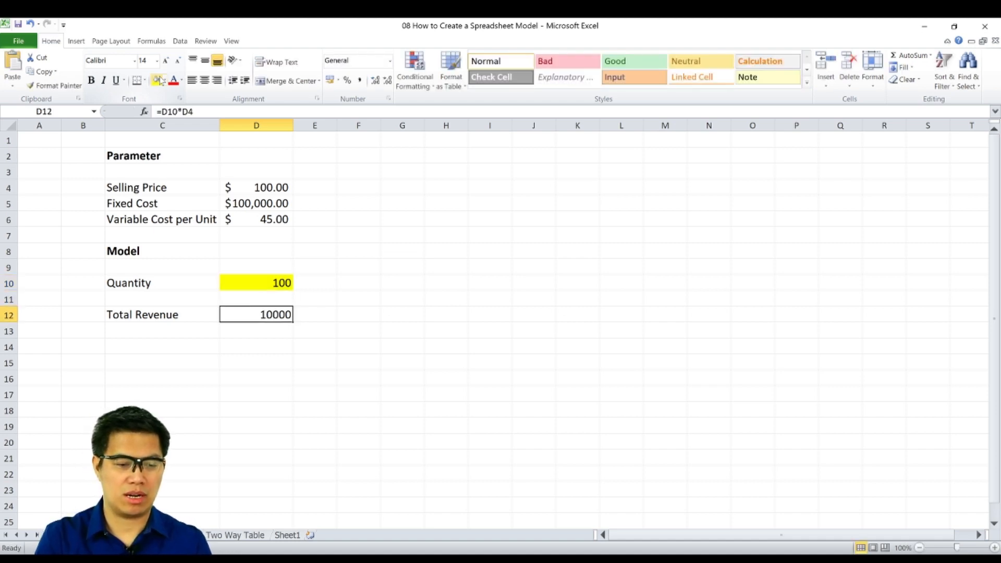
{"action": "left_click", "coordinate": [359, 80]}
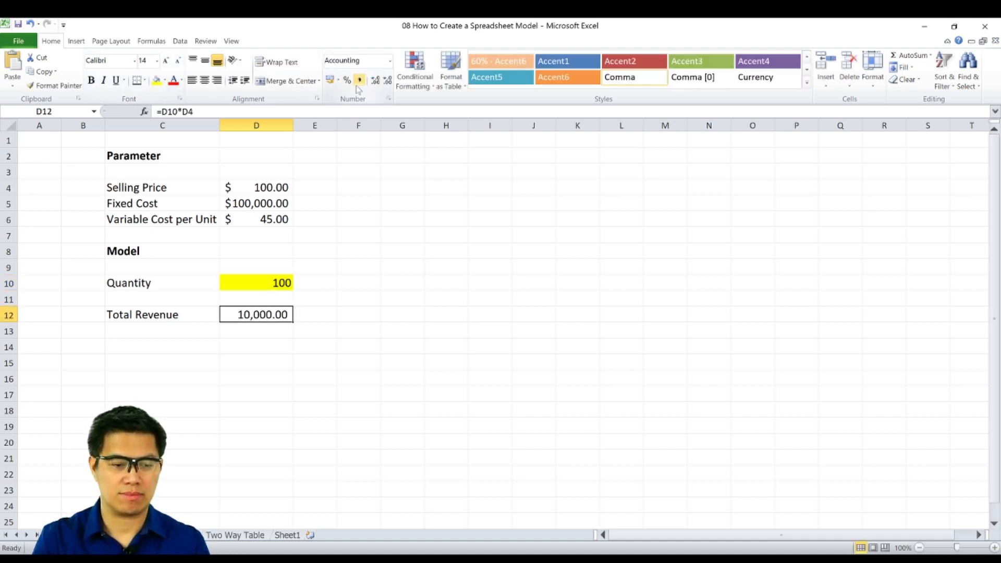
Step: Add Total Variable Cost (=D10*D6, 4,500.00, bottom border) and Total Cost showing 104,500.00
{"action": "type", "text": "Tota"}
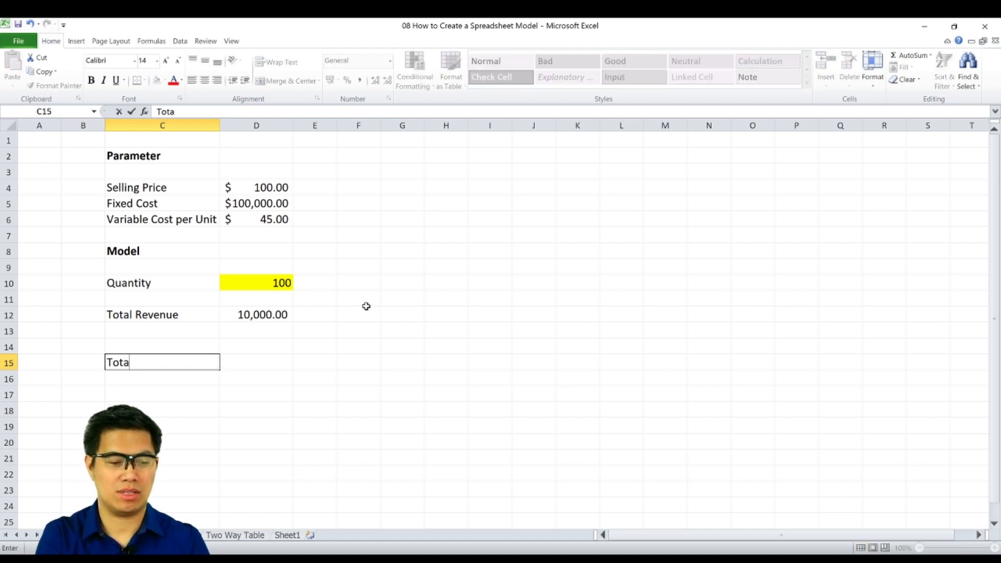
{"action": "key", "text": "tab"}
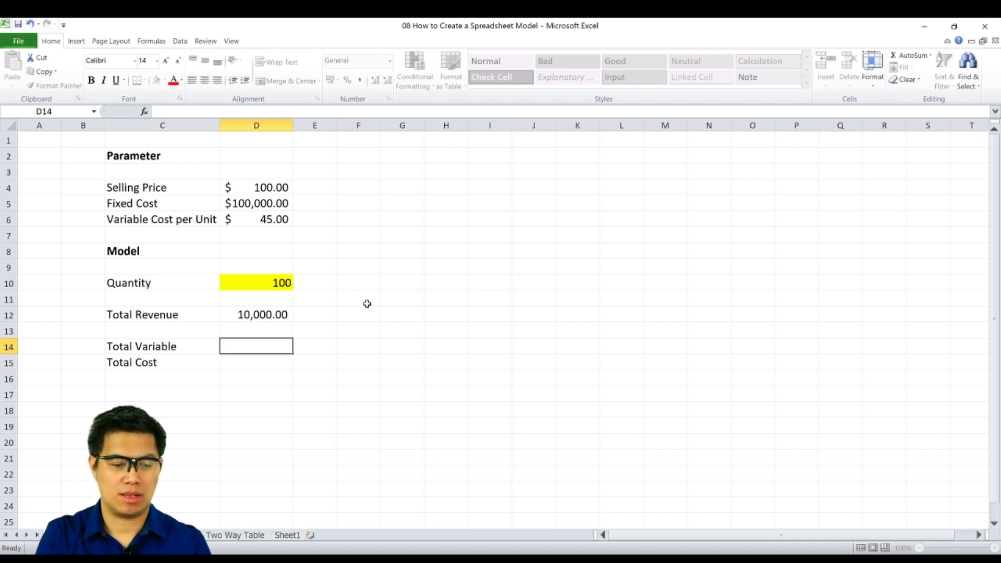
{"action": "type", "text": "=D10"}
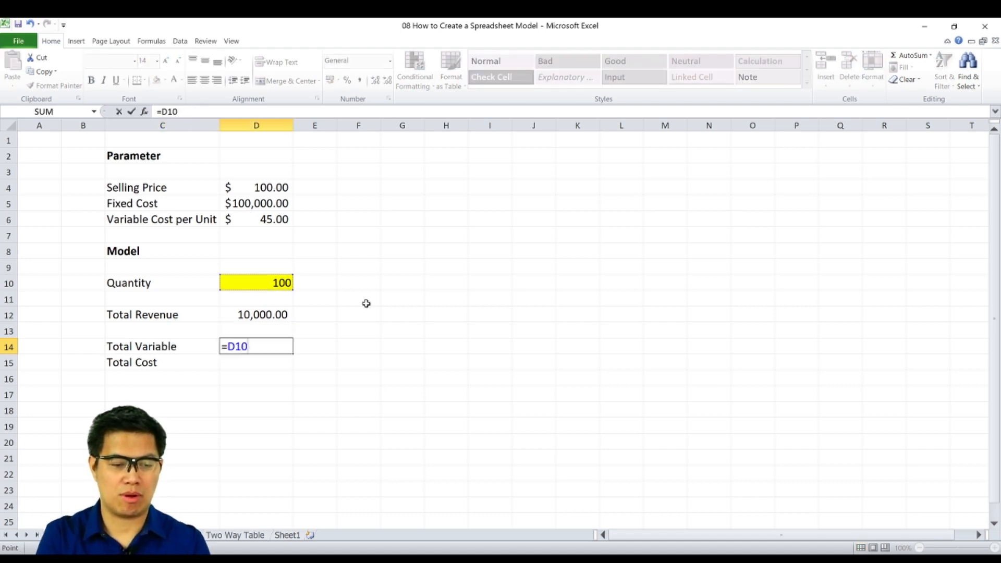
{"action": "type", "text": "*D11"}
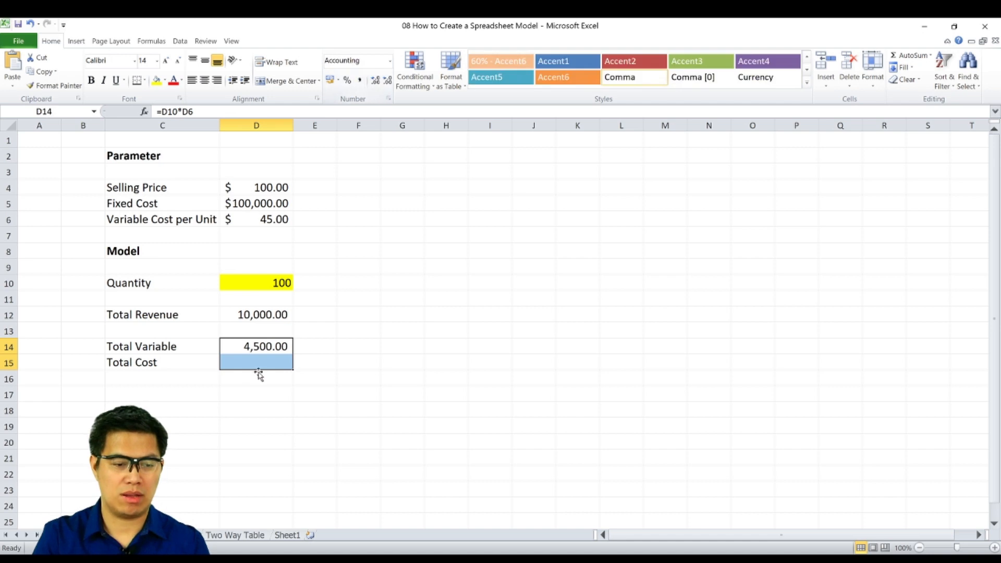
{"action": "left_click", "coordinate": [255, 346]}
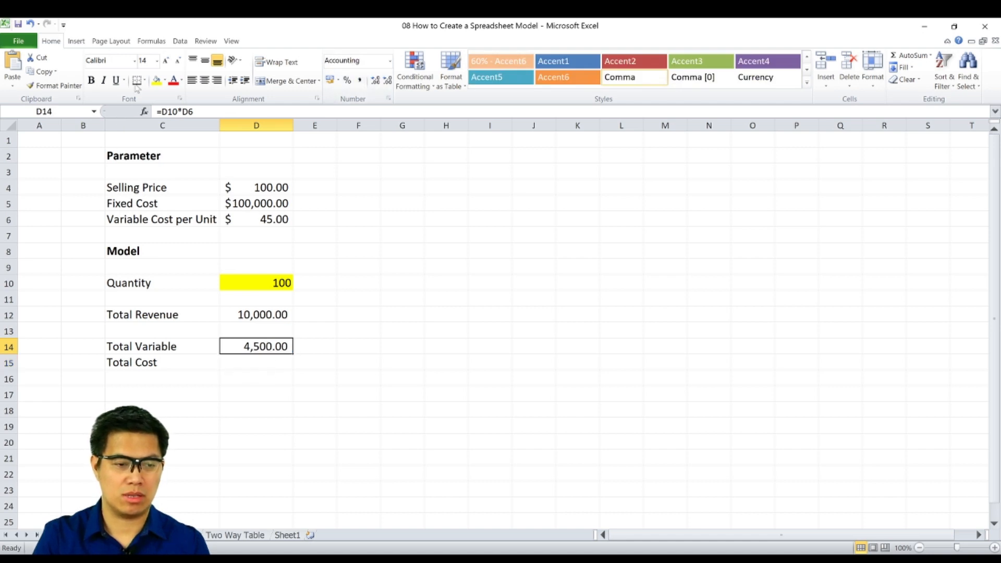
{"action": "left_click", "coordinate": [256, 362]}
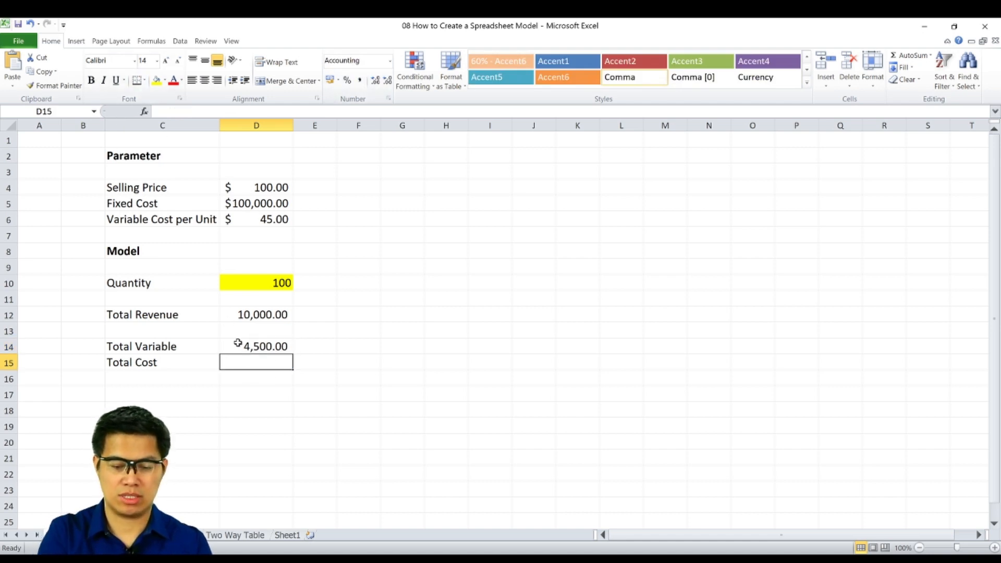
{"action": "type", "text": "=D14+D14"}
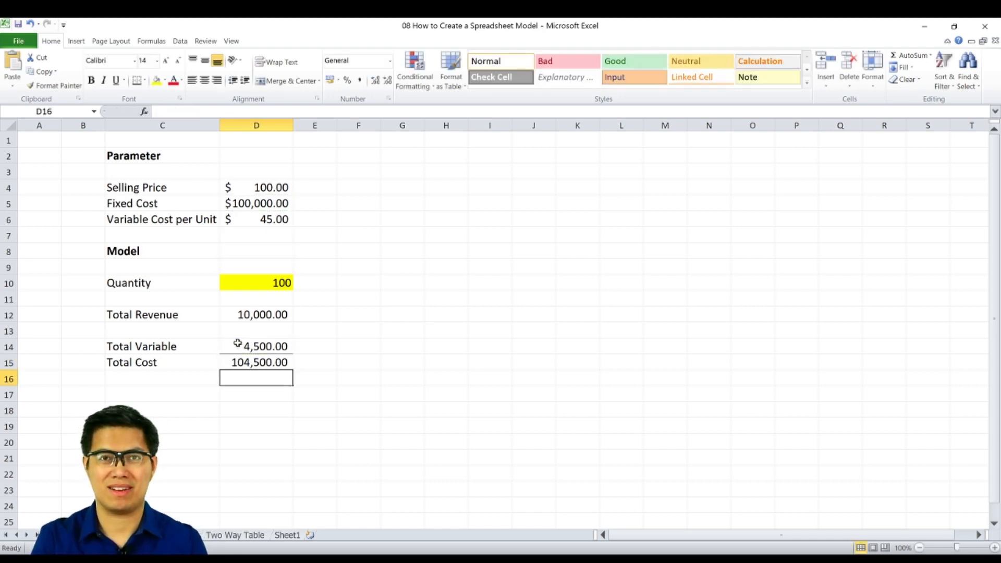
Step: Add a Profit row (=D12-D15) and set Quantity to 10,000 in Comma Style
{"action": "type", "text": "Profit"}
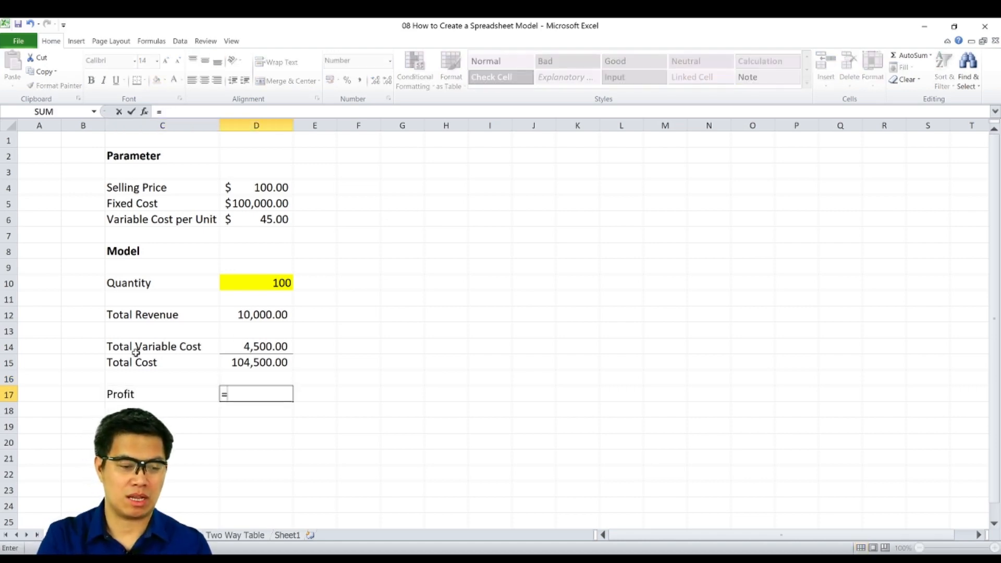
{"action": "type", "text": "=D12-D16"}
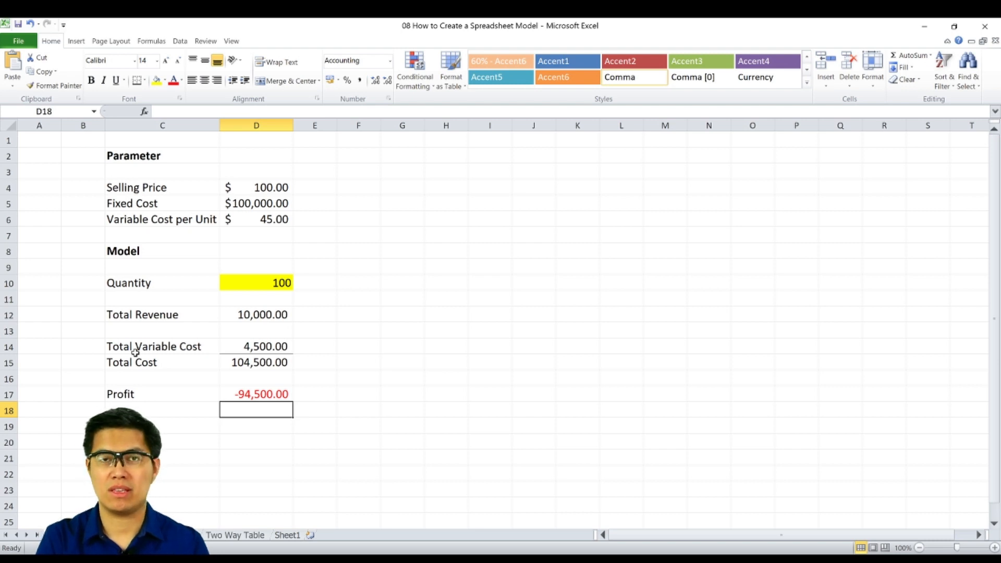
{"action": "left_click", "coordinate": [255, 282]}
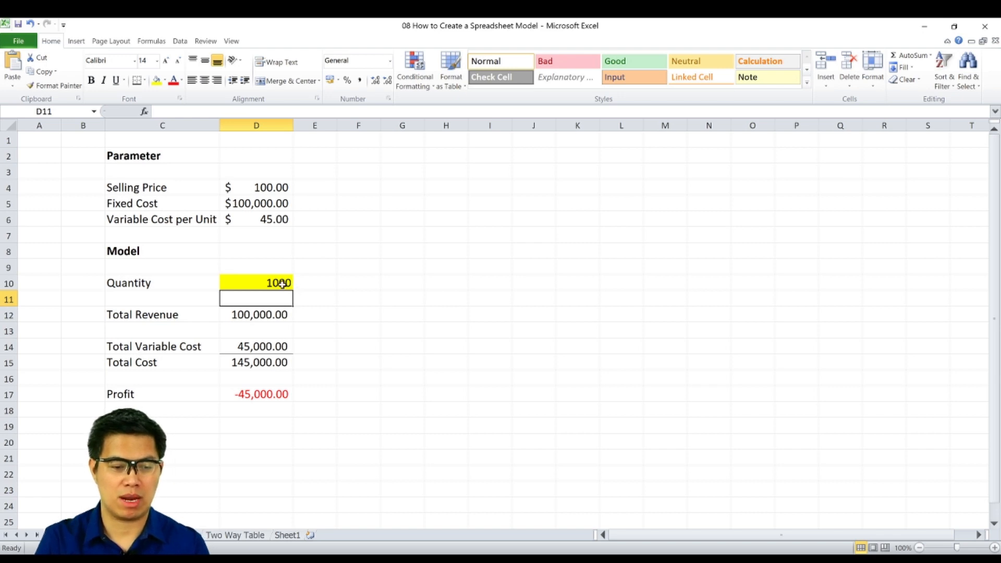
{"action": "left_click", "coordinate": [256, 282]}
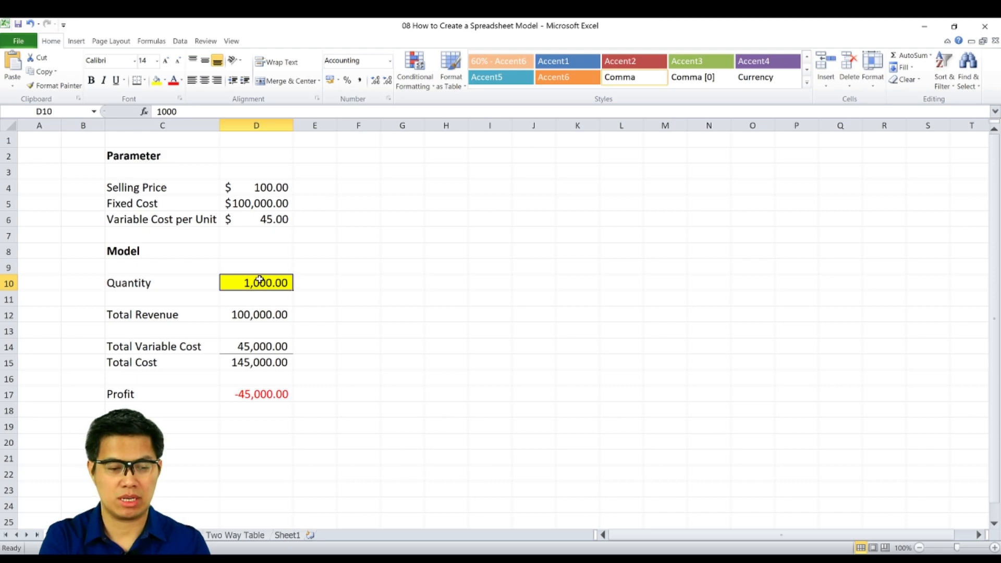
{"action": "double_click", "coordinate": [256, 282]}
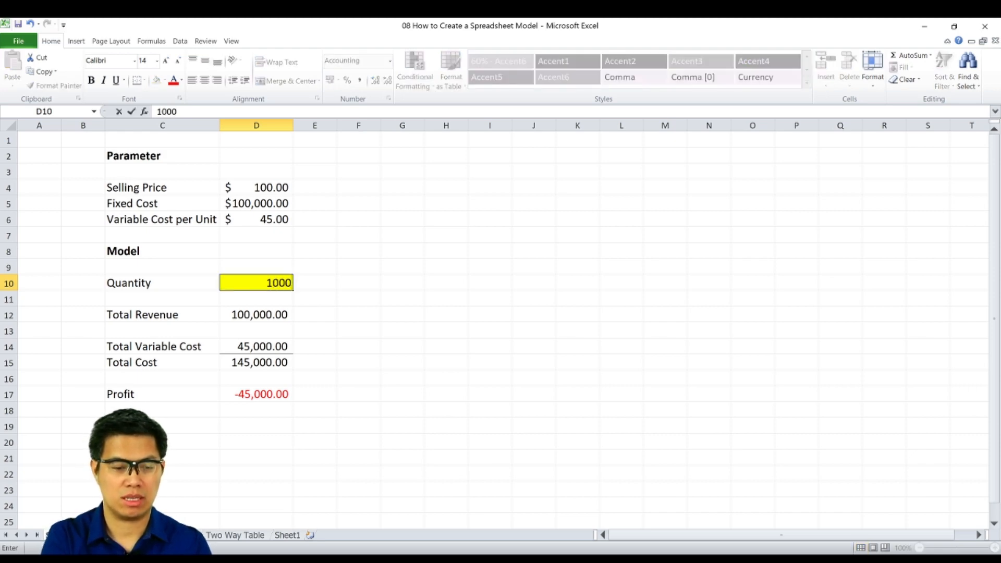
{"action": "key", "text": "enter"}
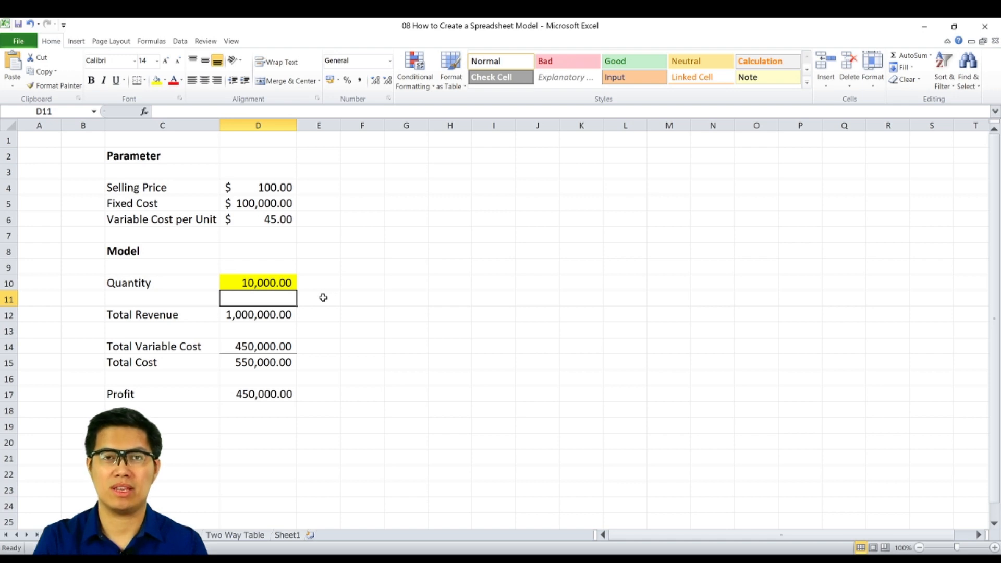
Step: List quantities 0 to 5,000 in steps of 500 in column F and set G3 to =D17
{"action": "left_click", "coordinate": [378, 171]}
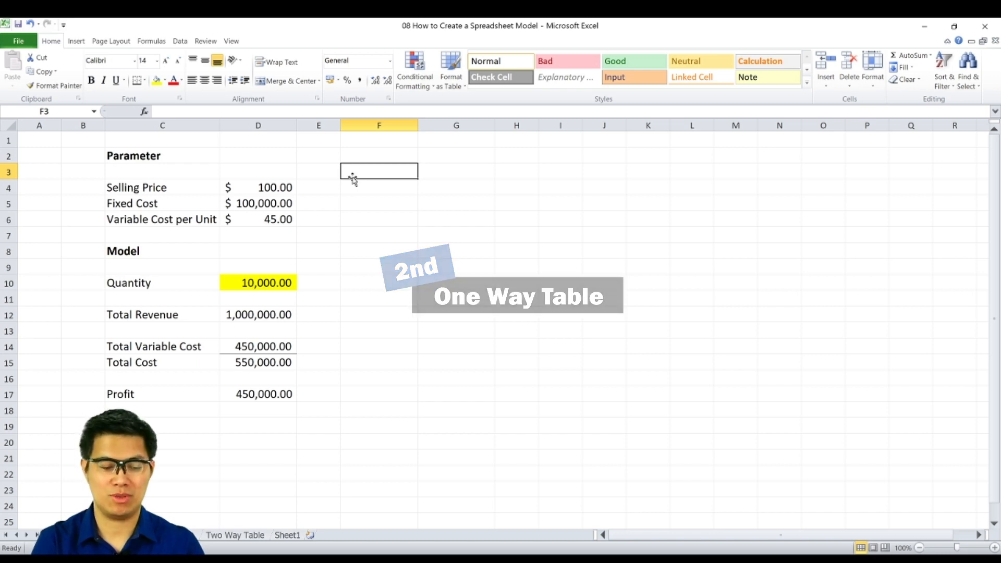
{"action": "type", "text": "Quantity"}
{"action": "left_click", "coordinate": [379, 187]}
{"action": "type", "text": "0"}
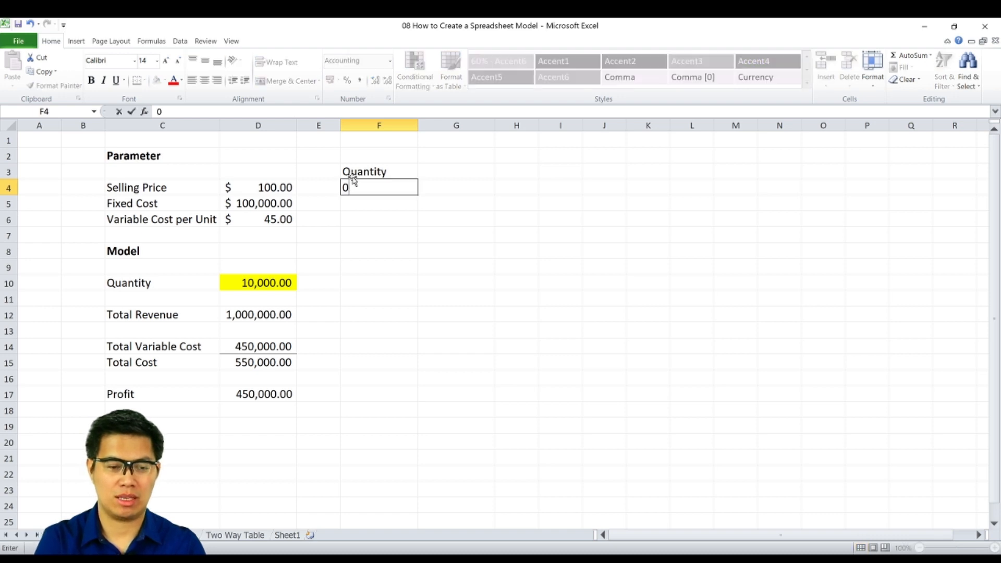
{"action": "key", "text": "Return"}
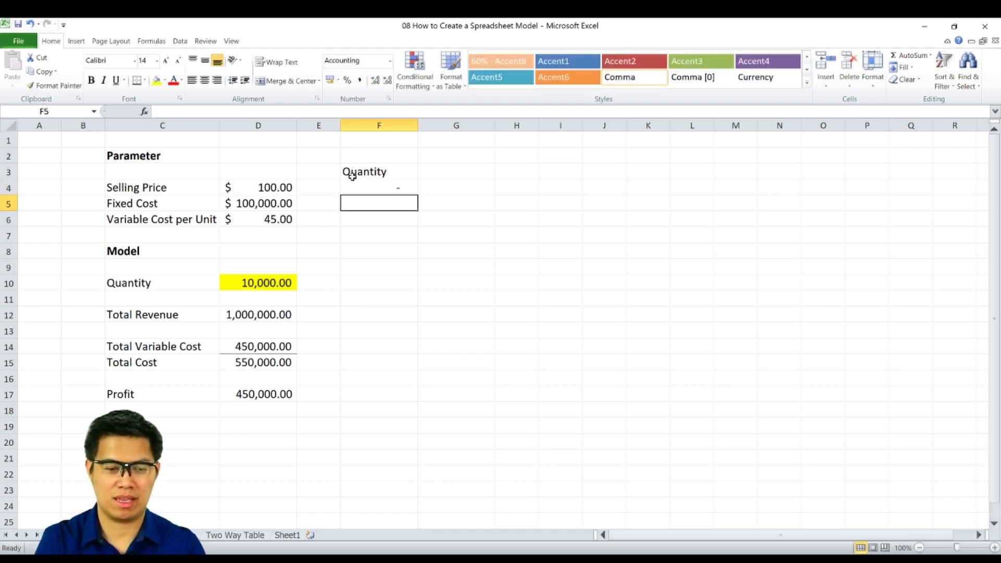
{"action": "type", "text": "=F4+"}
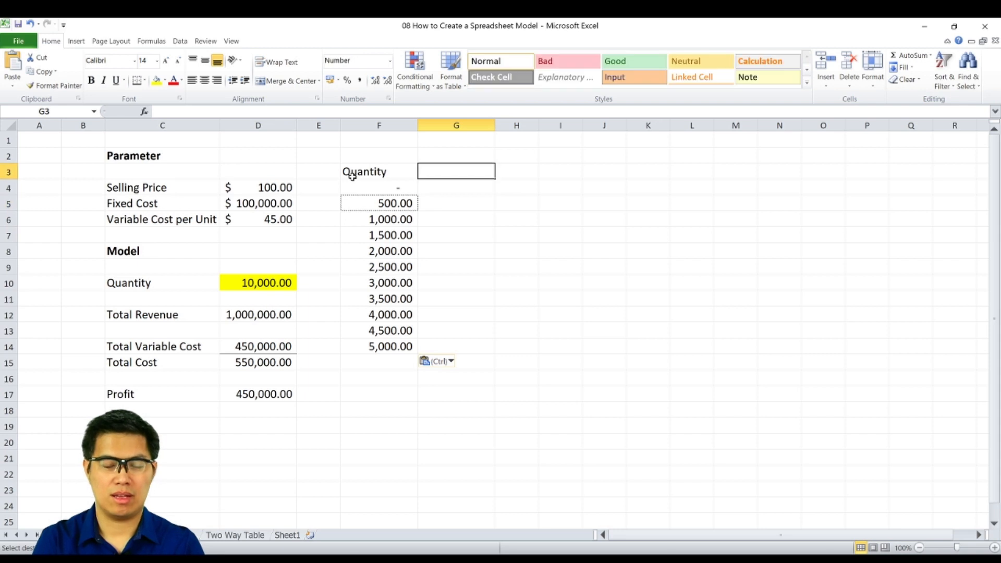
{"action": "type", "text": "="}
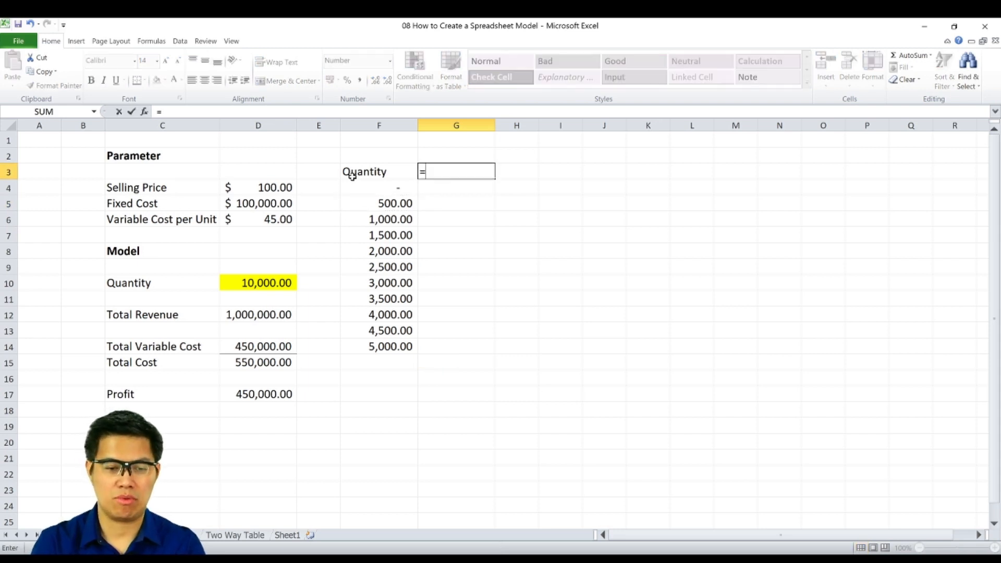
{"action": "left_click", "coordinate": [258, 394]}
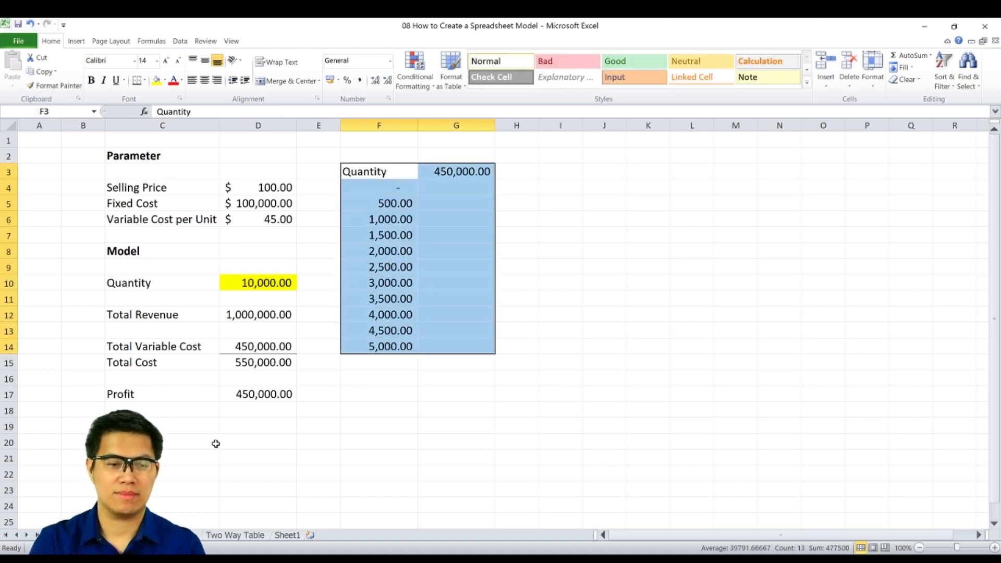
Step: Create a one-way Data Table with column input cell $D$10, then move to the Two Way Table sheet
{"action": "left_click", "coordinate": [179, 40]}
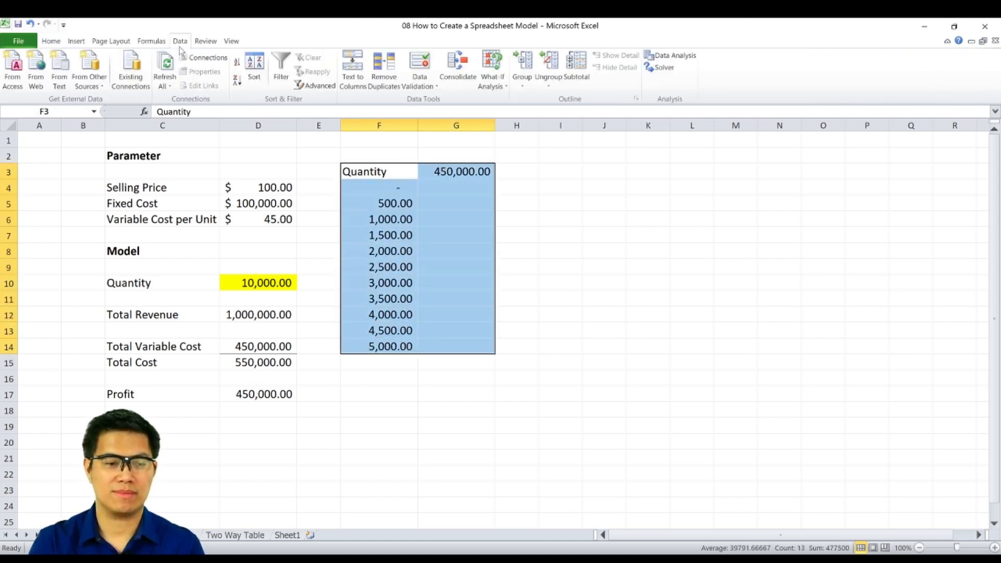
{"action": "mouse_move", "coordinate": [491, 69]}
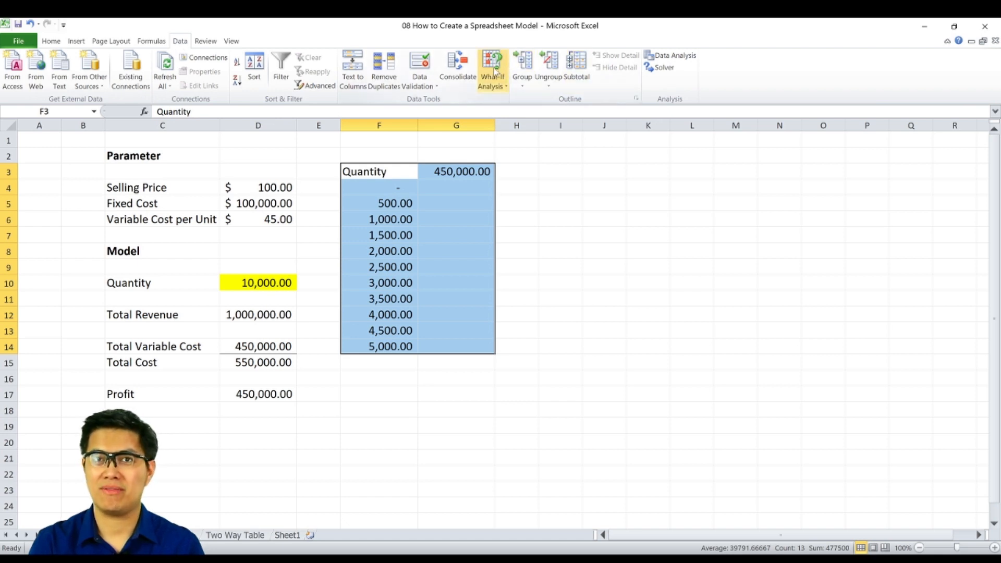
{"action": "left_click", "coordinate": [492, 68]}
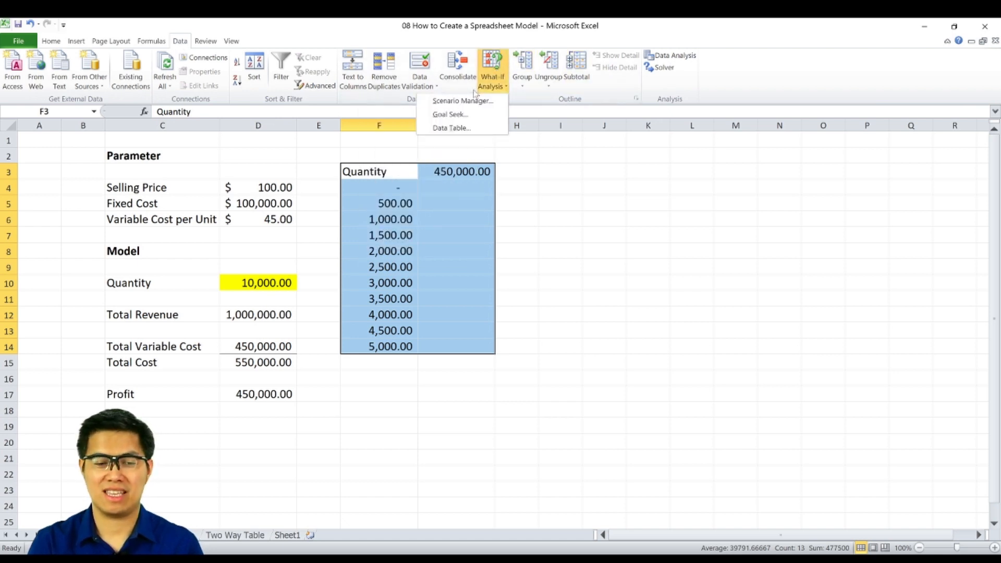
{"action": "left_click", "coordinate": [452, 127]}
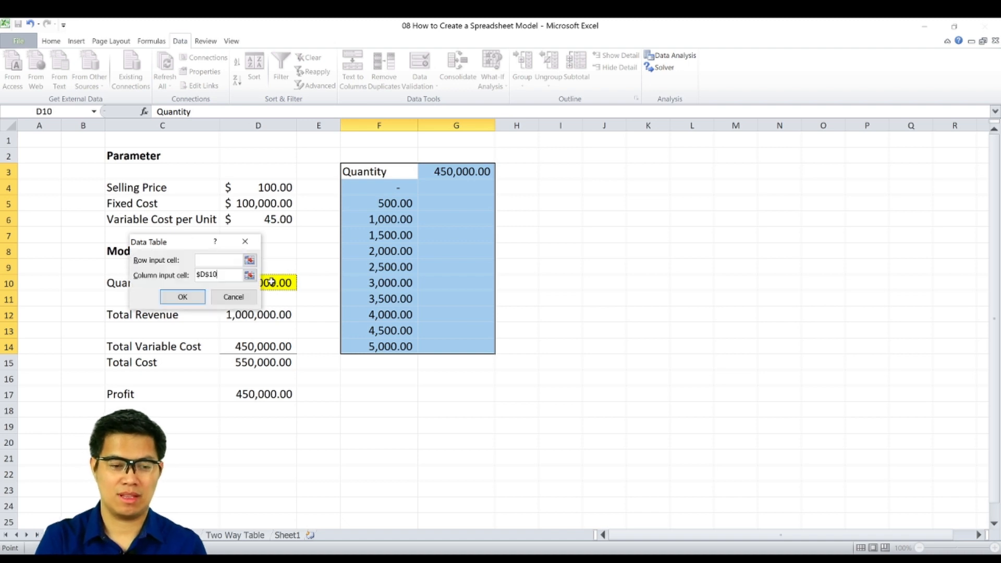
{"action": "left_click", "coordinate": [182, 296]}
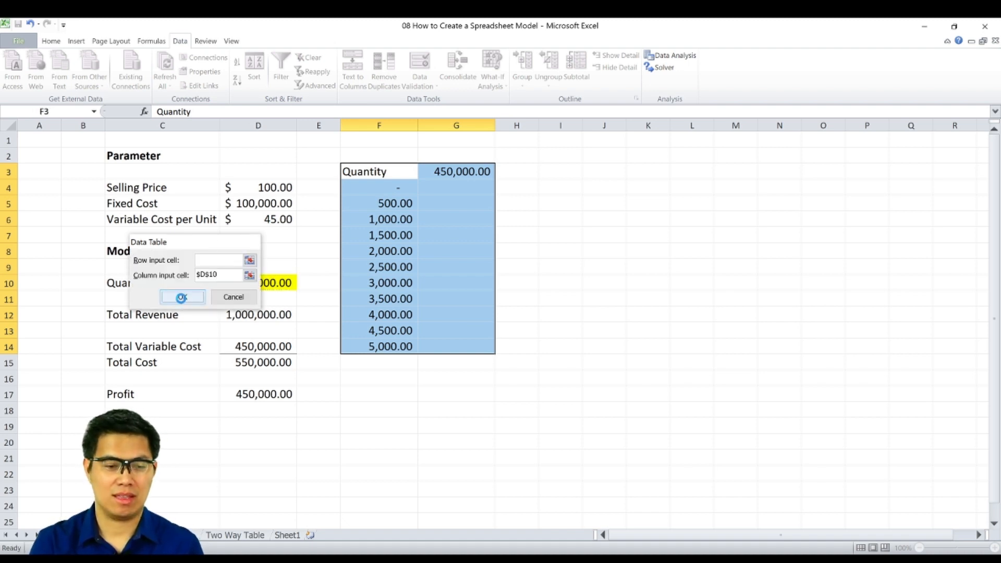
{"action": "left_click", "coordinate": [182, 296]}
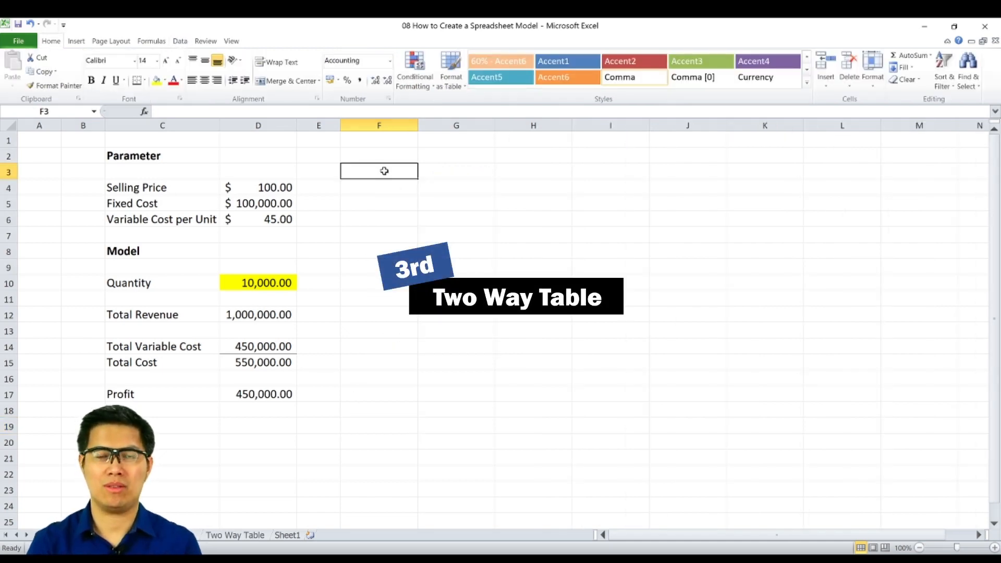
Step: Link F3 to Profit, list quantities 0–5,000 down column F and variable costs 30–50 across row 3
{"action": "type", "text": "="}
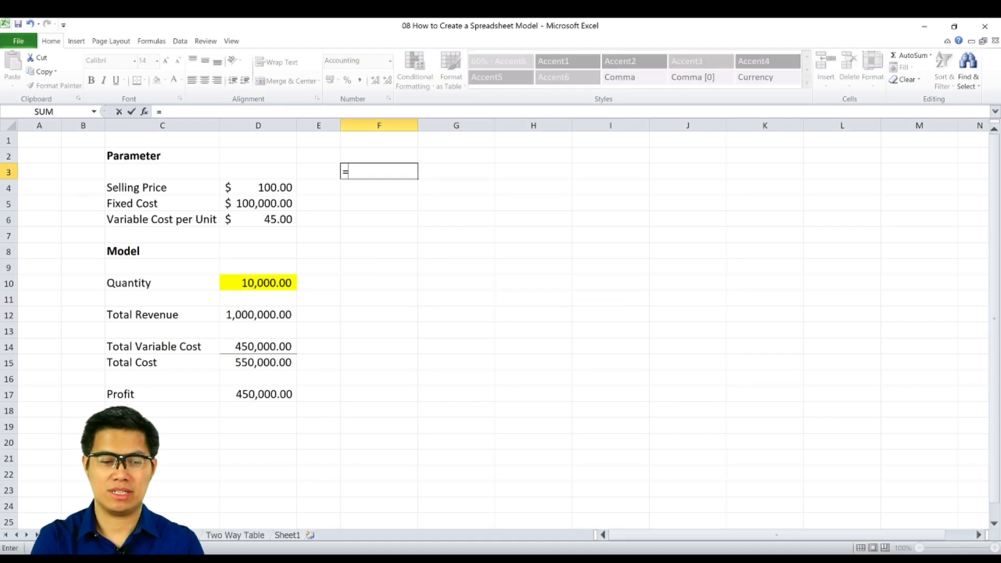
{"action": "left_click", "coordinate": [258, 394]}
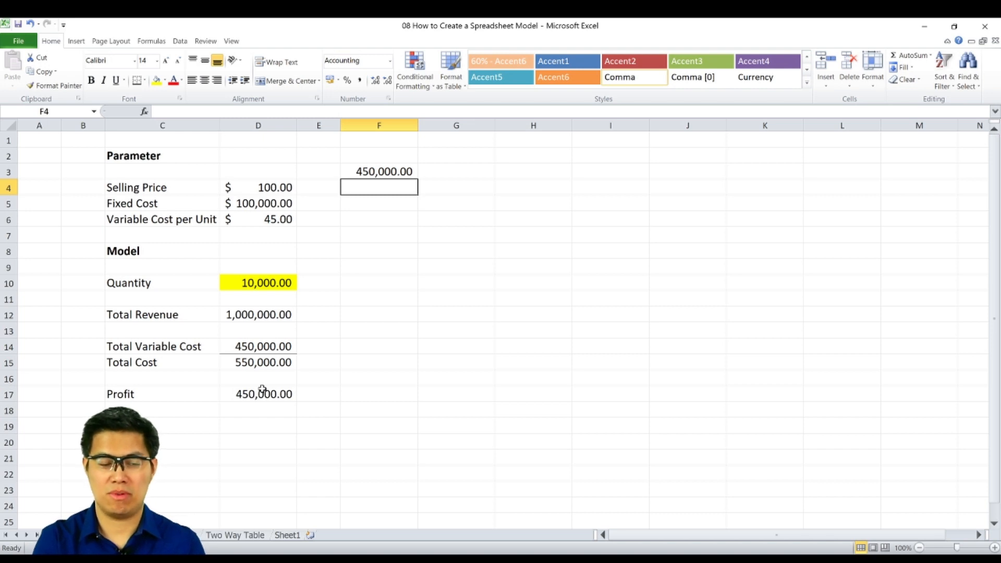
{"action": "type", "text": "0"}
{"action": "left_click", "coordinate": [379, 203]}
{"action": "type", "text": "="}
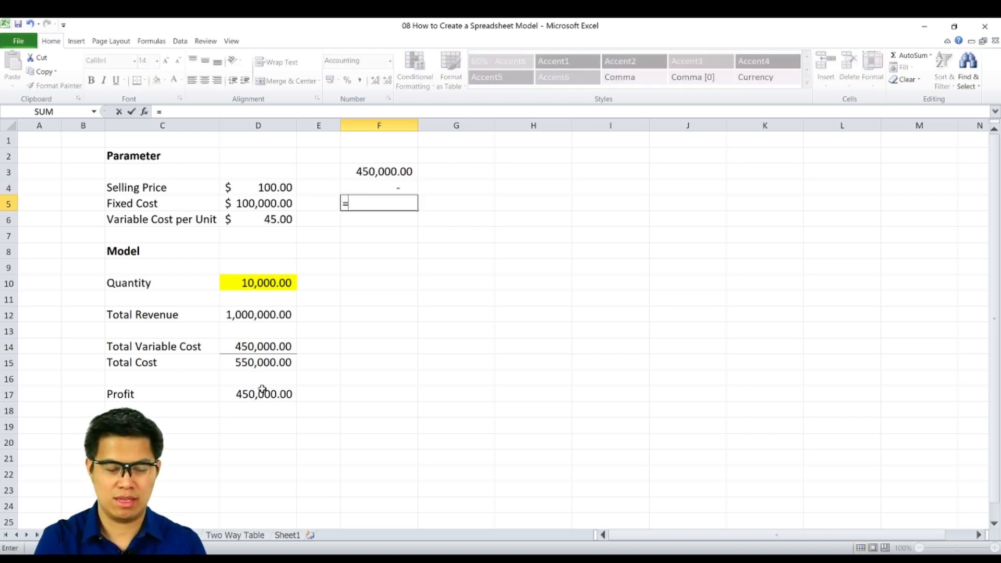
{"action": "type", "text": "F4+5"}
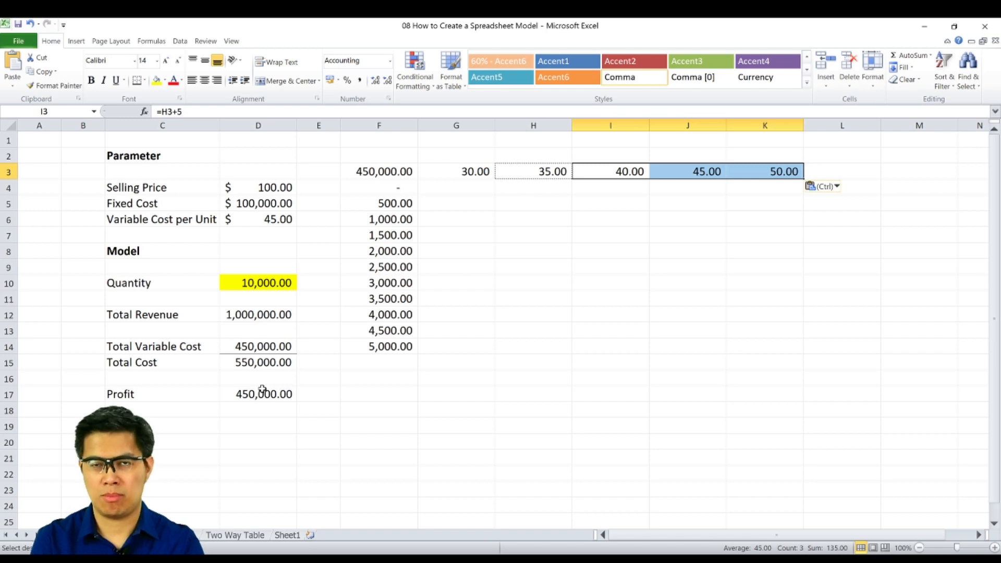
{"action": "mouse_move", "coordinate": [404, 253]}
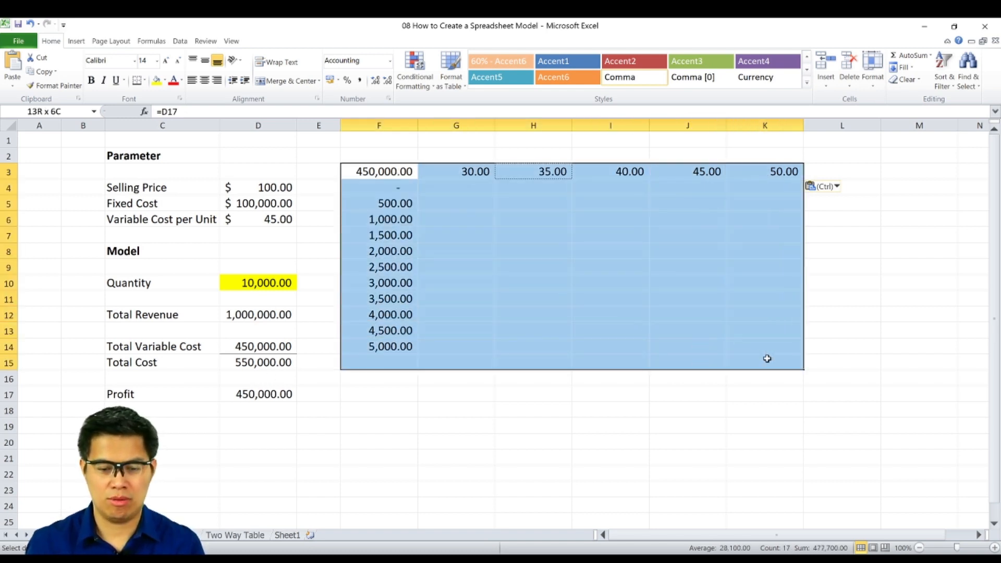
Step: Run a Data Table with row input $D$6 and column input $D$10, giving profits from −100,000 to 250,000
{"action": "left_click", "coordinate": [179, 40]}
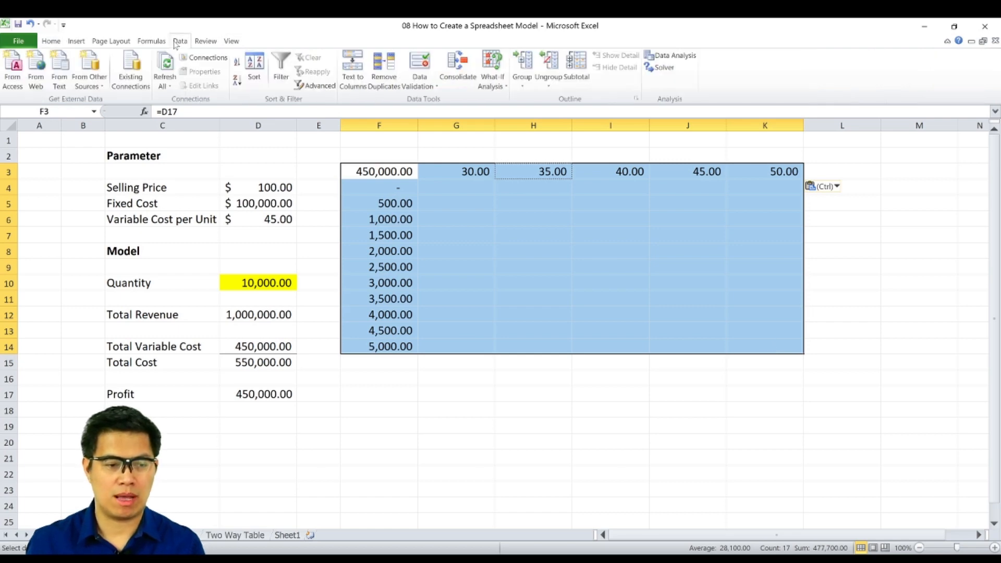
{"action": "left_click", "coordinate": [492, 68]}
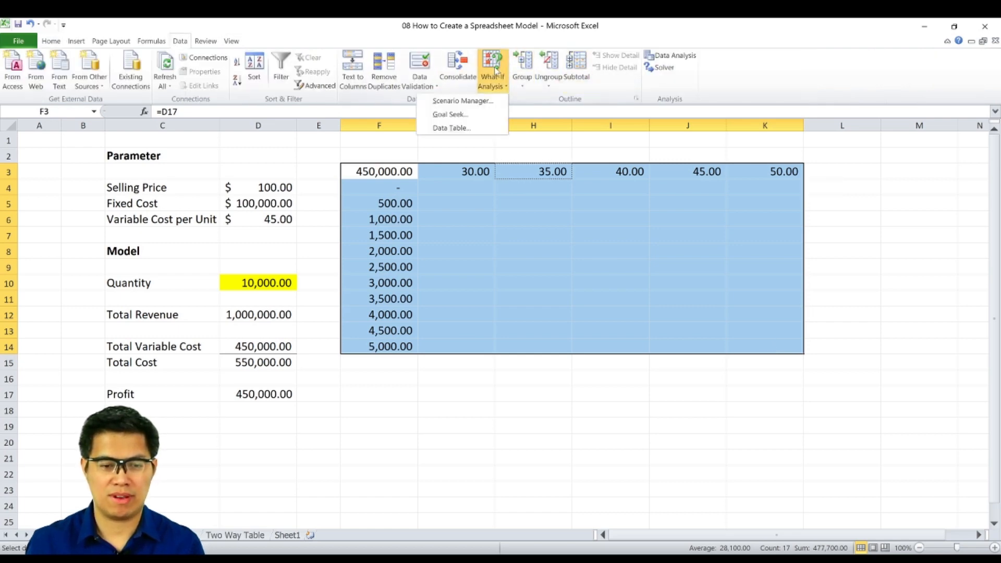
{"action": "left_click", "coordinate": [450, 128]}
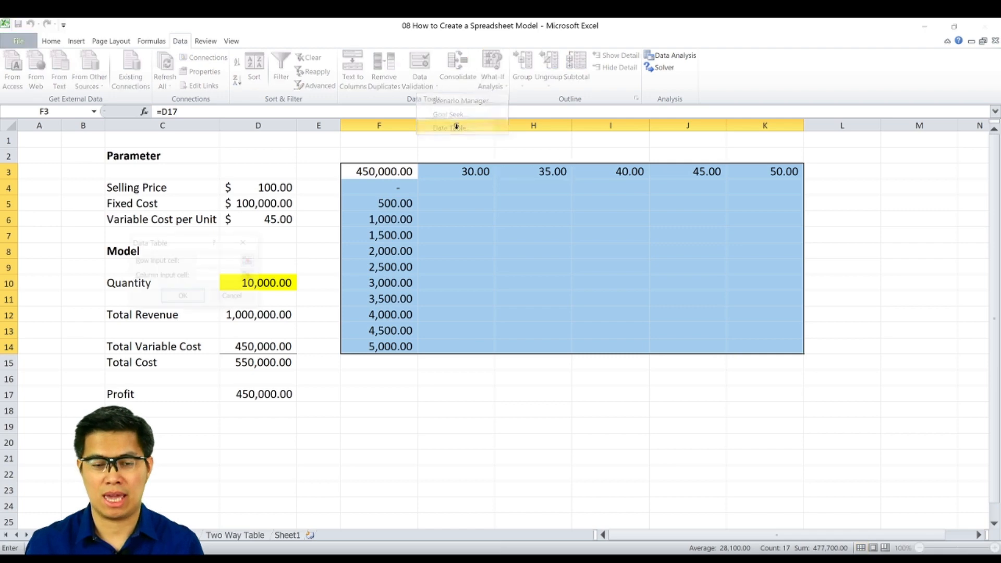
{"action": "left_click", "coordinate": [449, 127]}
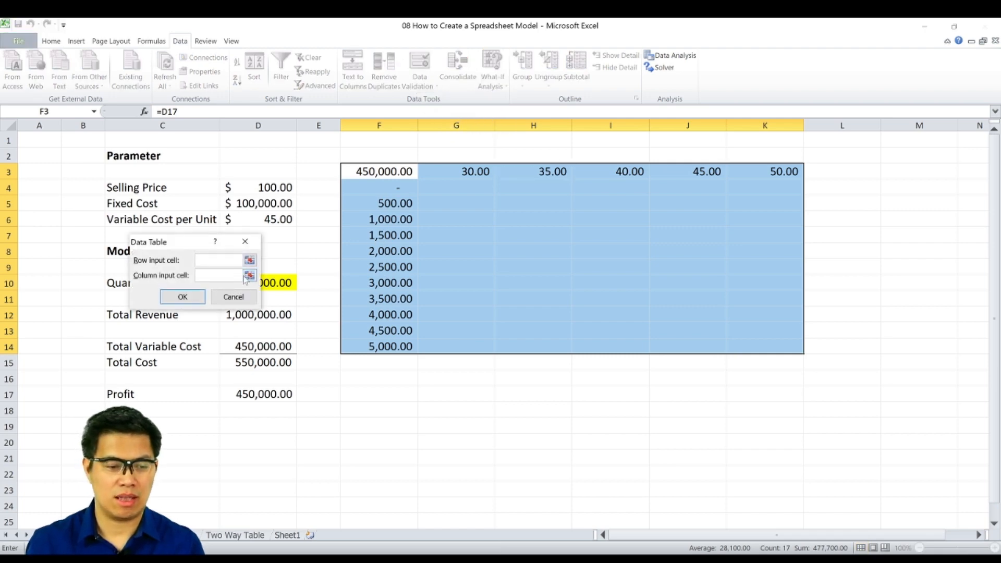
{"action": "left_click", "coordinate": [264, 282]}
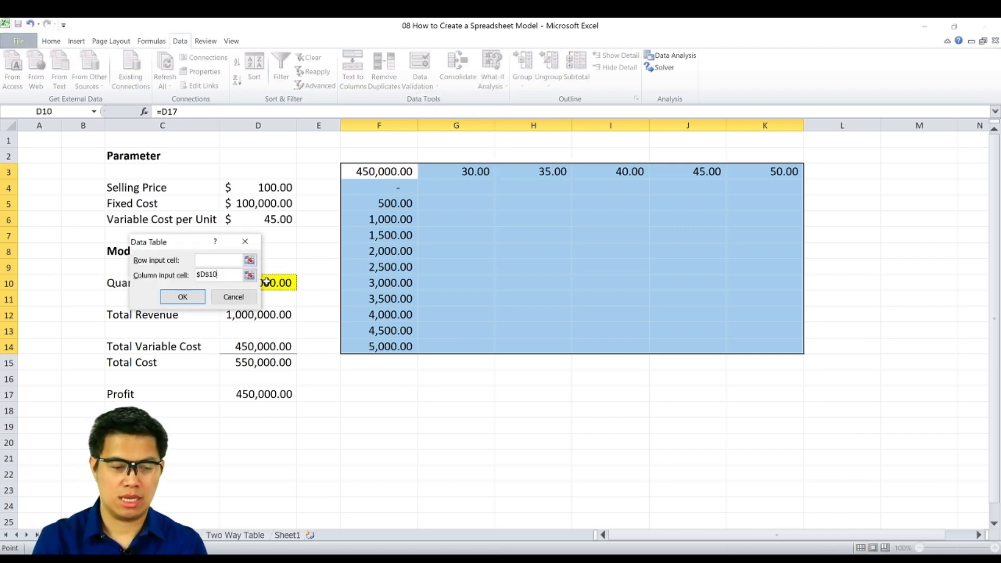
{"action": "left_click", "coordinate": [220, 260]}
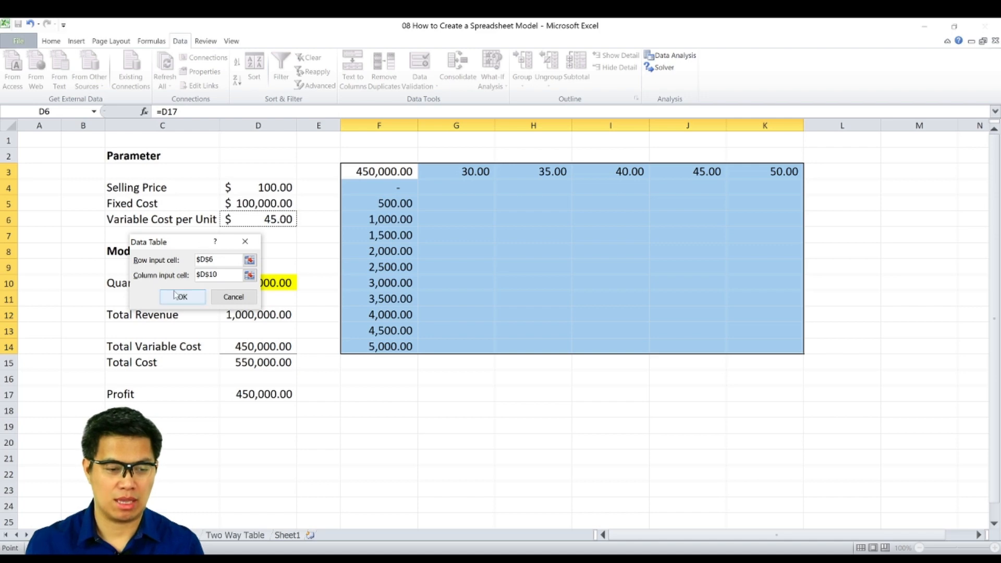
{"action": "left_click", "coordinate": [182, 296]}
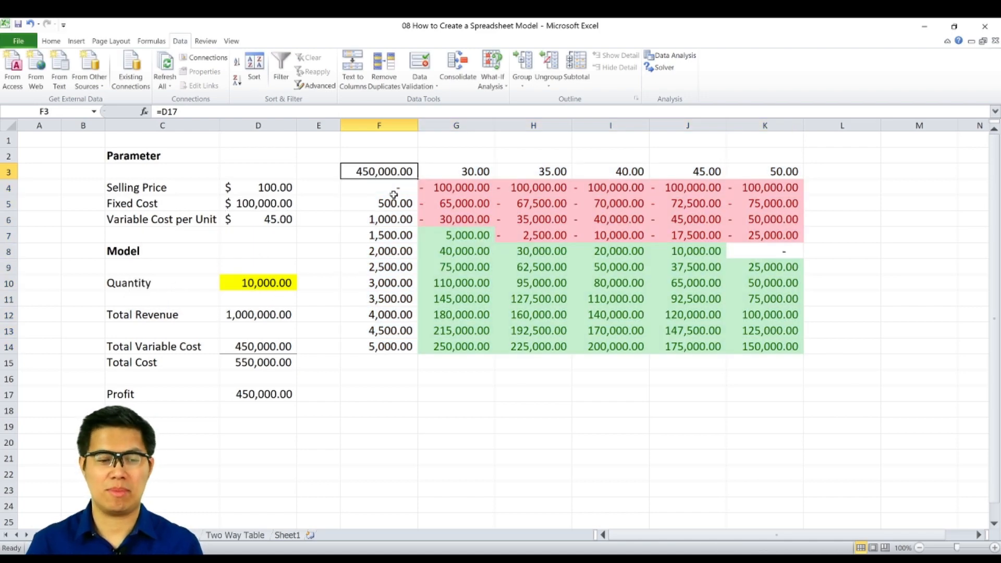
{"action": "mouse_move", "coordinate": [788, 177]}
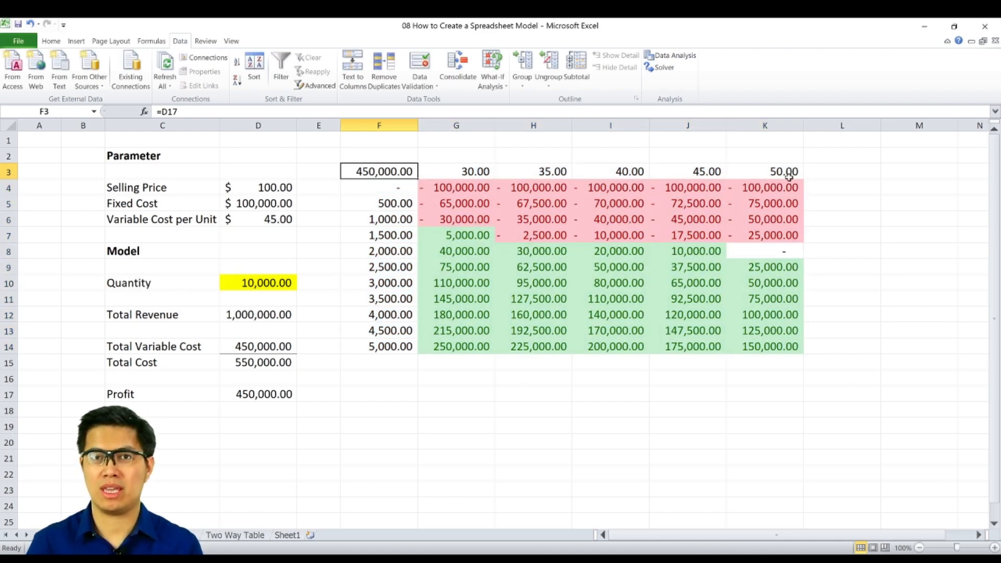
{"action": "mouse_move", "coordinate": [460, 218]}
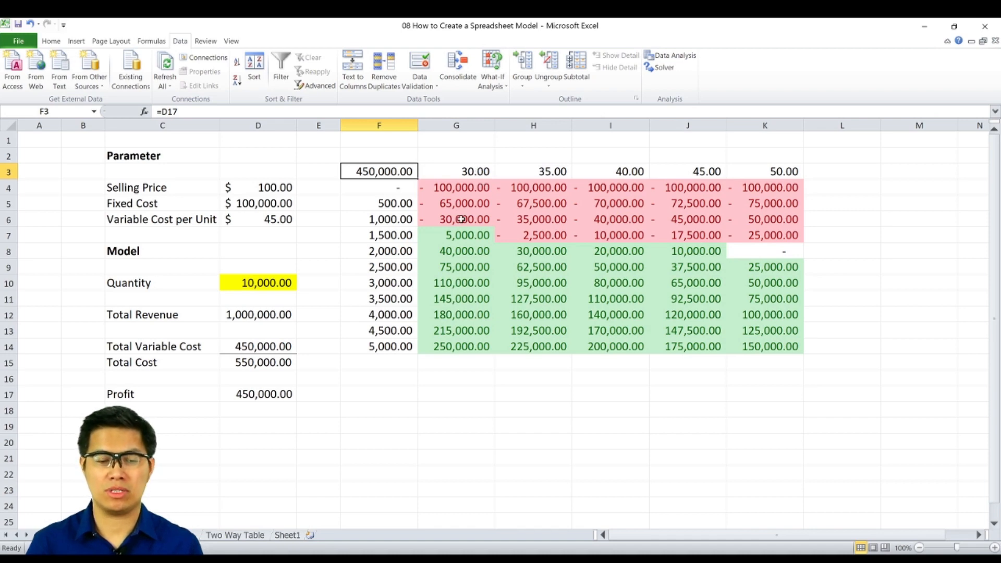